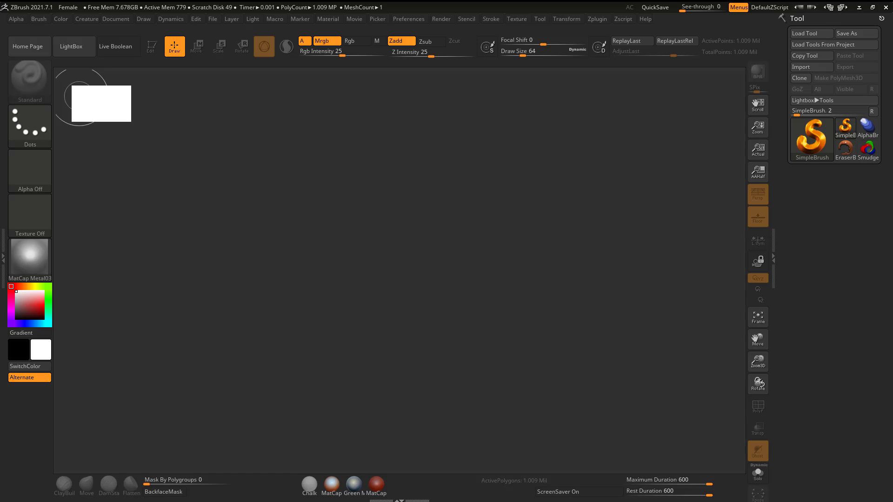
mouse_move(582, 25)
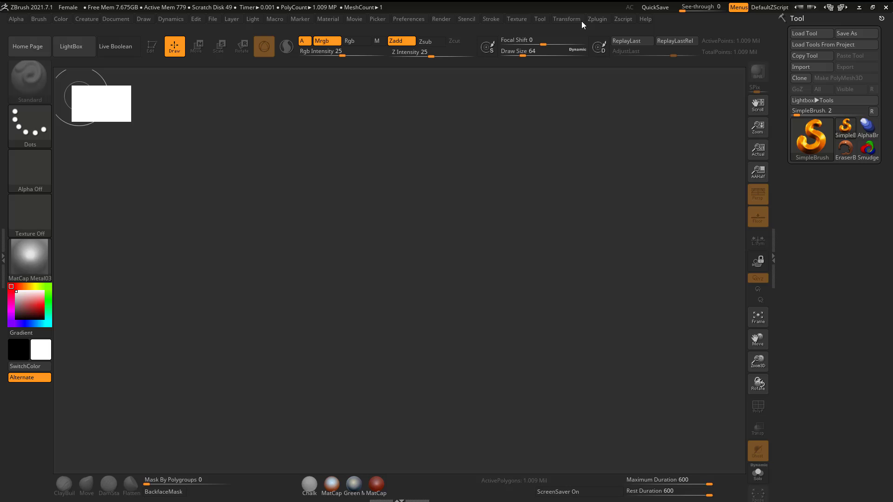
Step: Expand the left tray and dock the Light palette in it
left_click(256, 19)
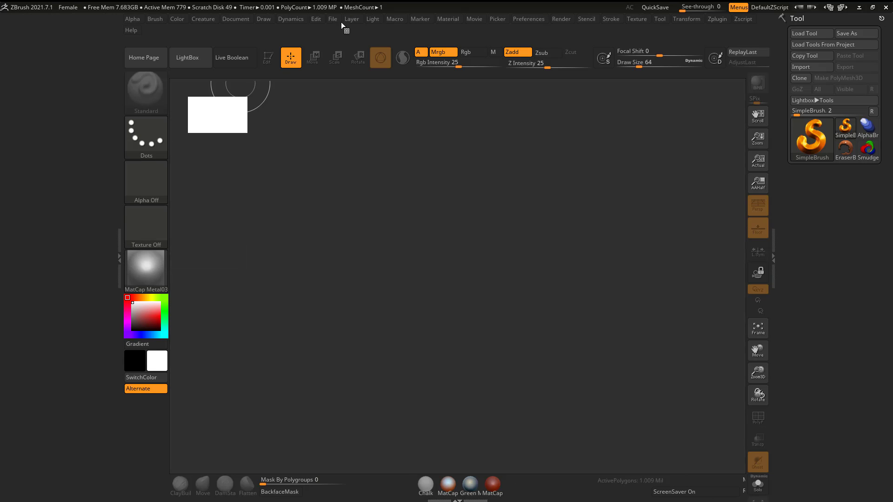
left_click(372, 18)
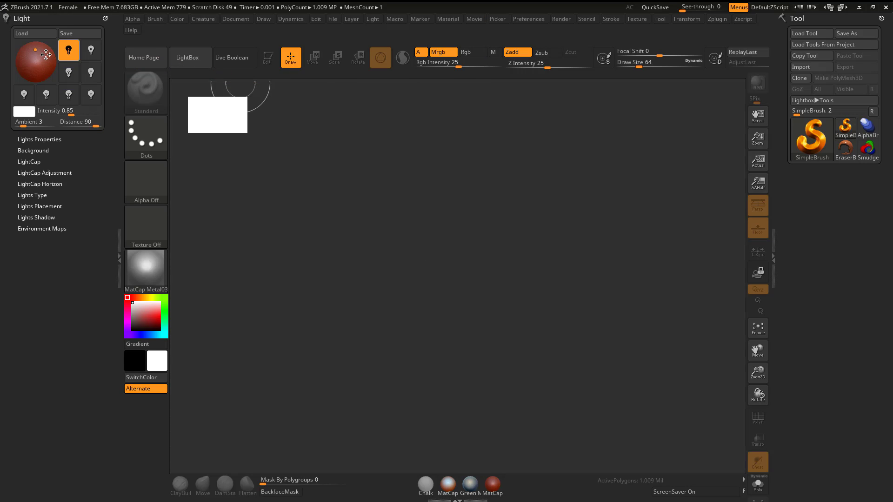
mouse_move(190, 58)
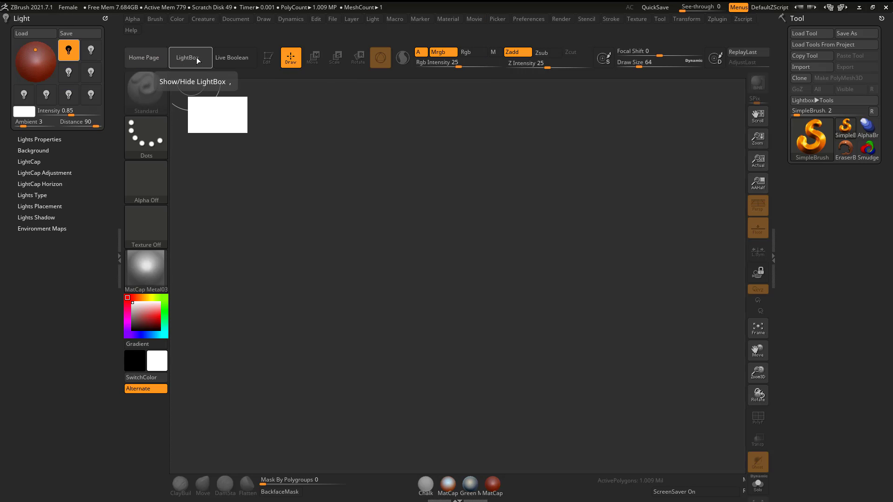
Step: Load the DemoHeadFemale.ZPR project from LightBox, discarding changes to the current one
left_click(189, 56)
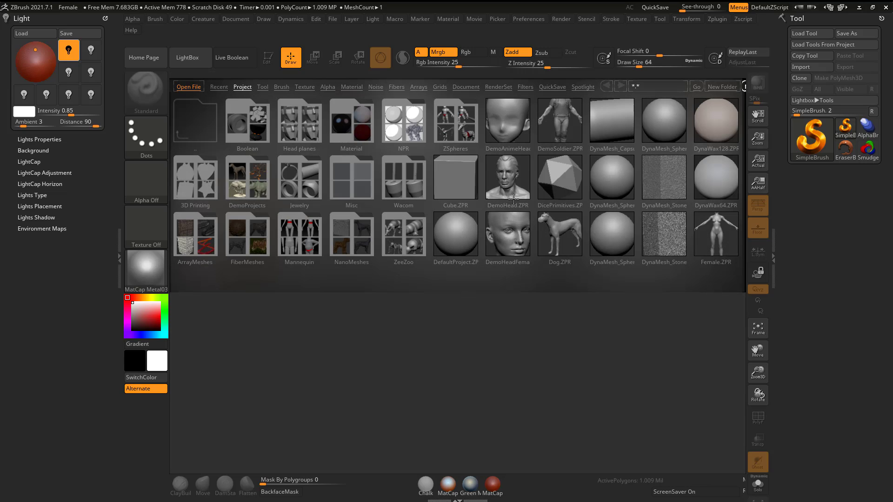
mouse_move(500, 243)
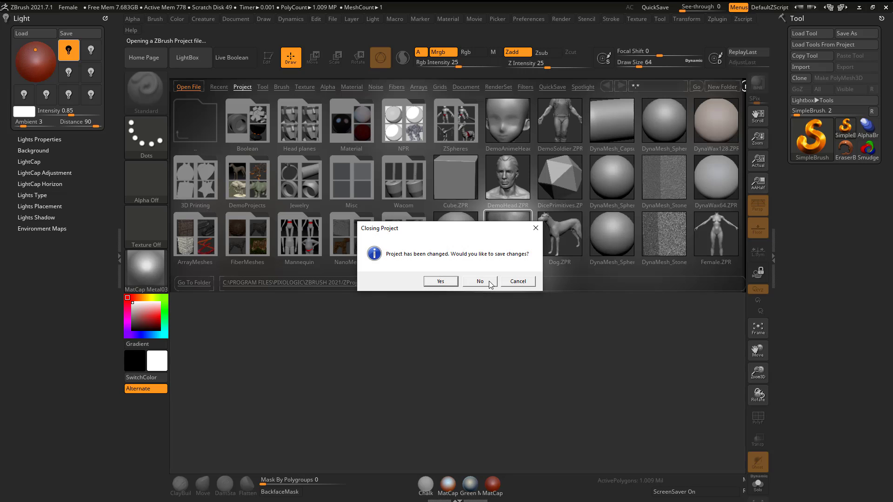
left_click(479, 280)
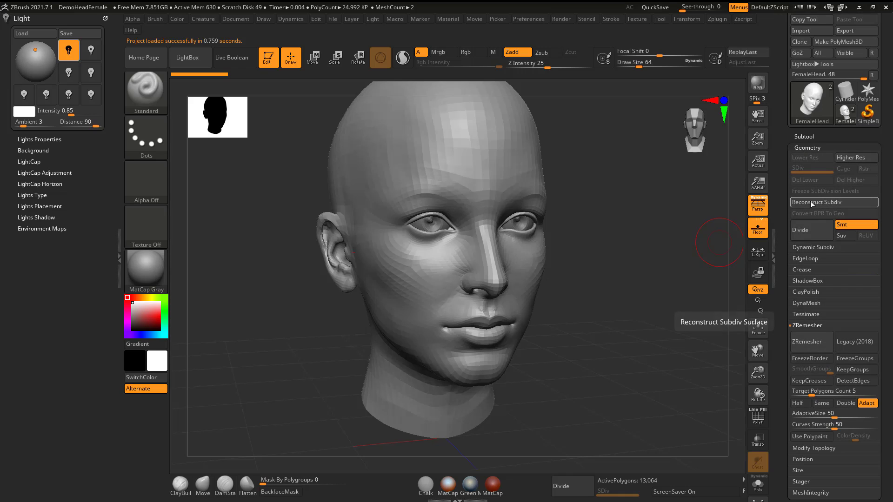
Step: Raise the head's subdivision level in Tool > Geometry and bring up the material library
left_click(818, 201)
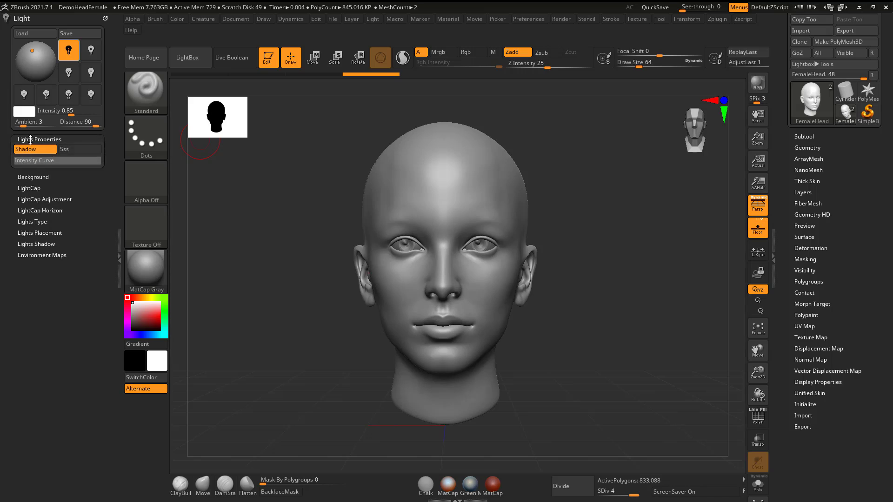
left_click(39, 139)
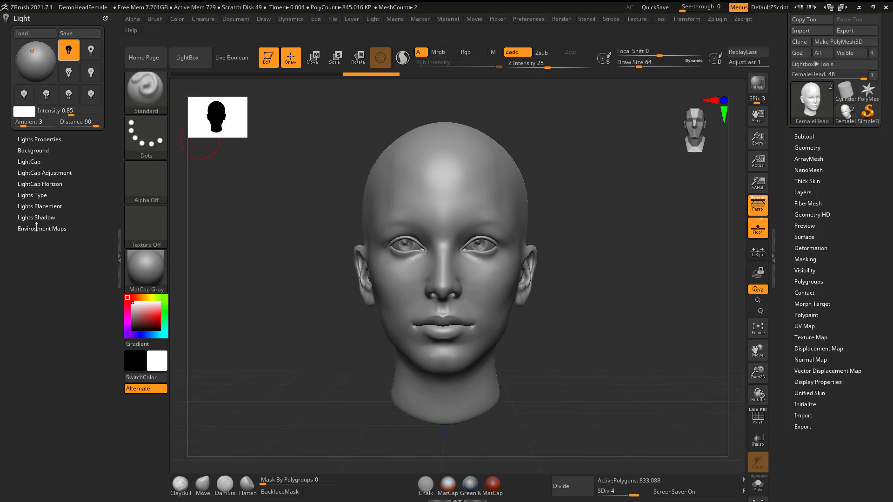
mouse_move(36, 59)
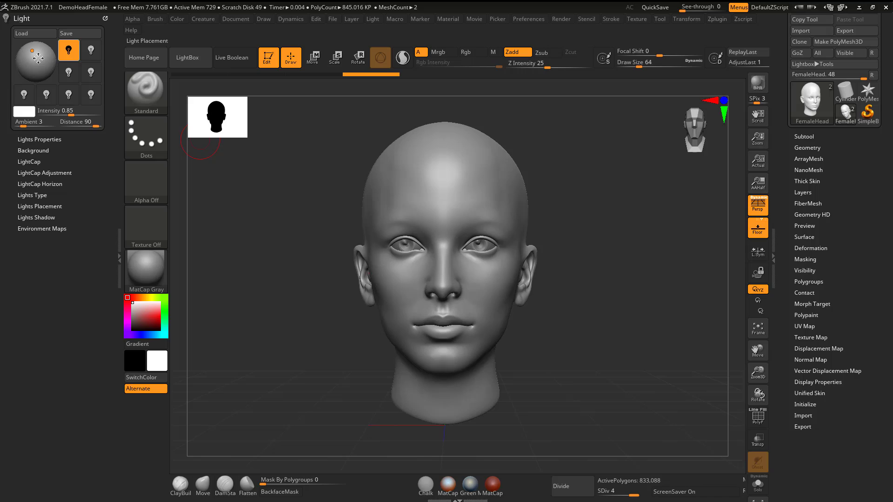
left_click(68, 73)
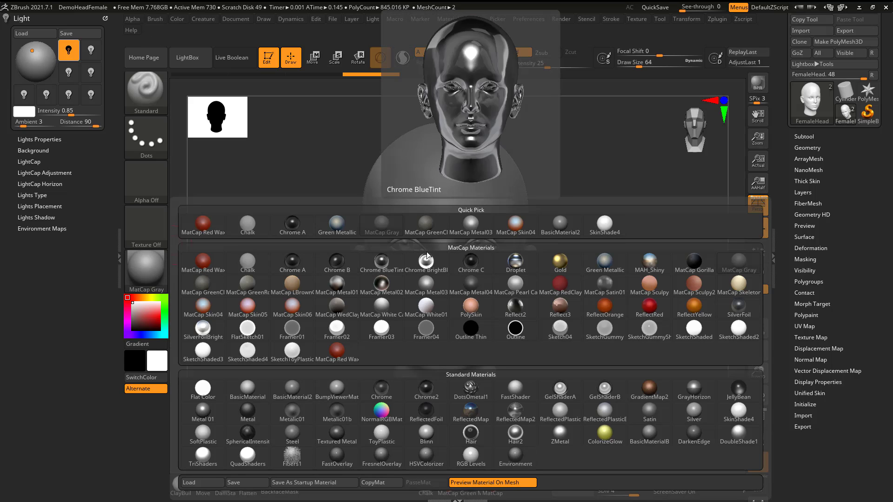
Step: Apply BasicMaterial to the head and drag the light to a new direction on the preview sphere
left_click(514, 262)
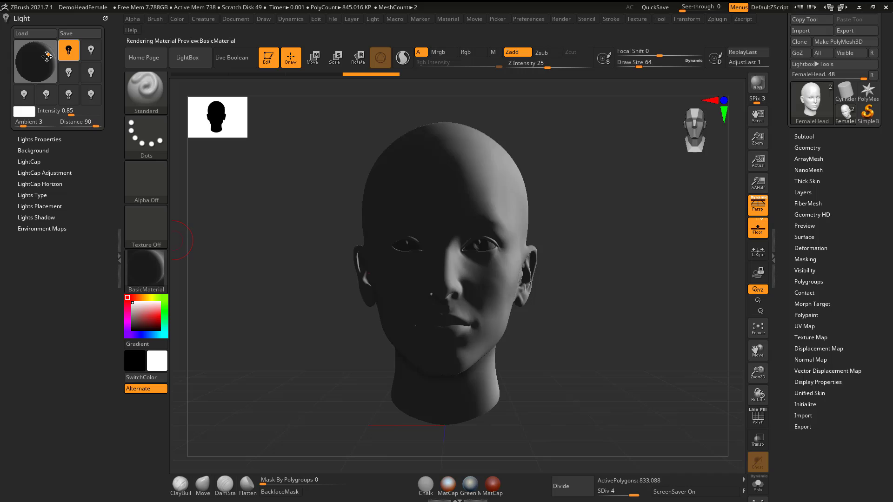
left_click_drag(68, 110, 80, 110)
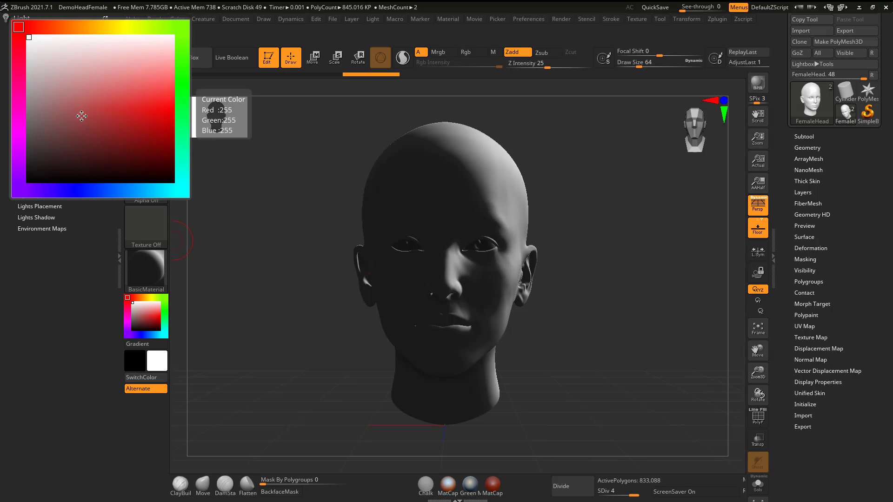
Step: Set the light colour to a very dark deep blue
left_click(32, 159)
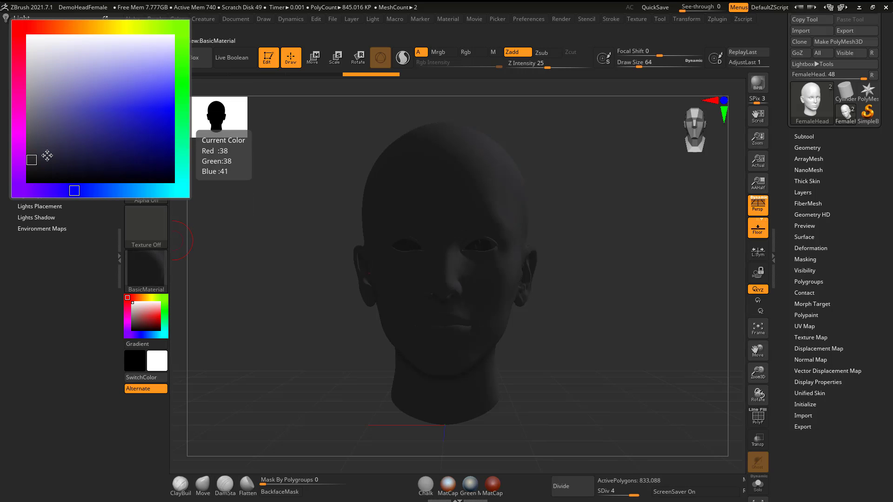
left_click(121, 121)
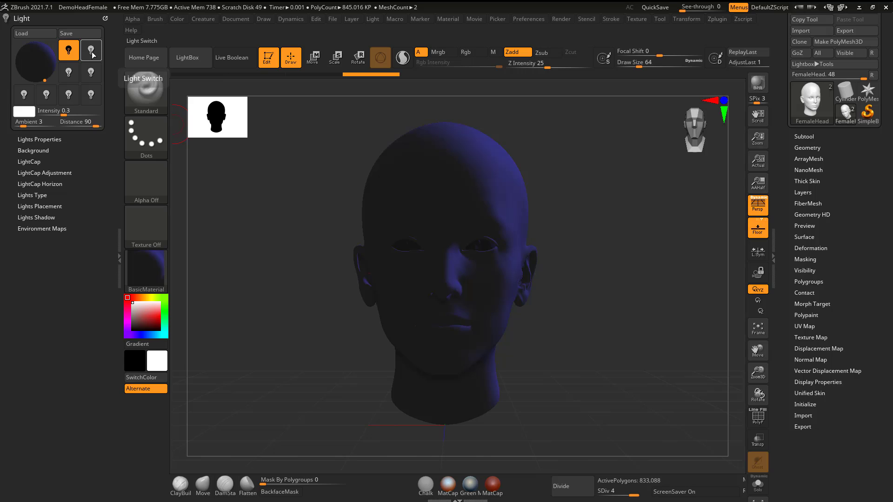
Step: Turn on a second light and orbit the head to check the blue rim on its back edge
left_click(90, 51)
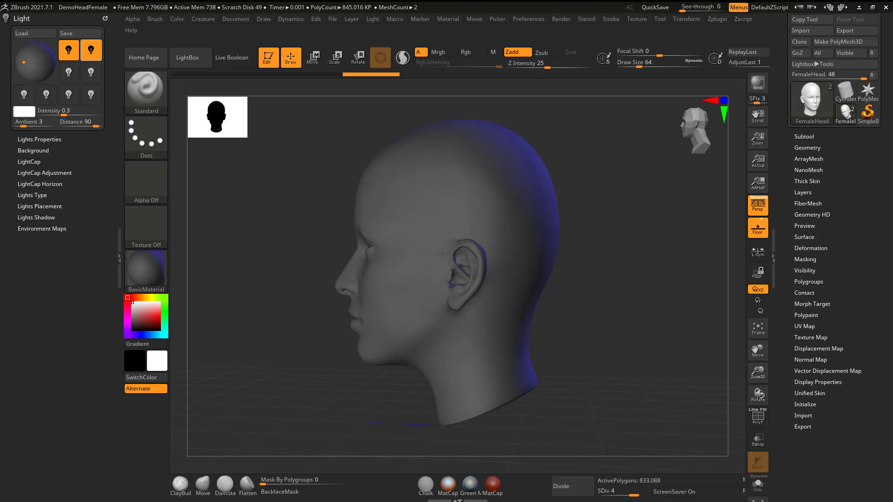
left_click_drag(441, 252, 370, 250)
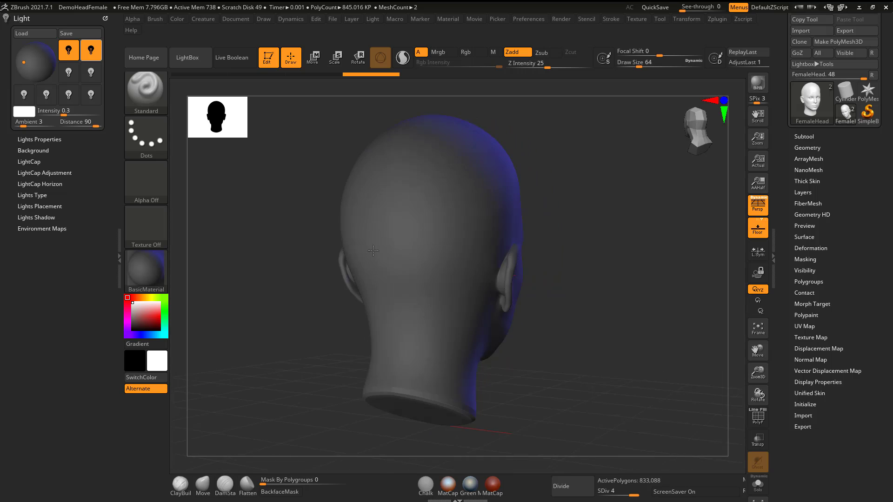
left_click_drag(371, 250, 331, 239)
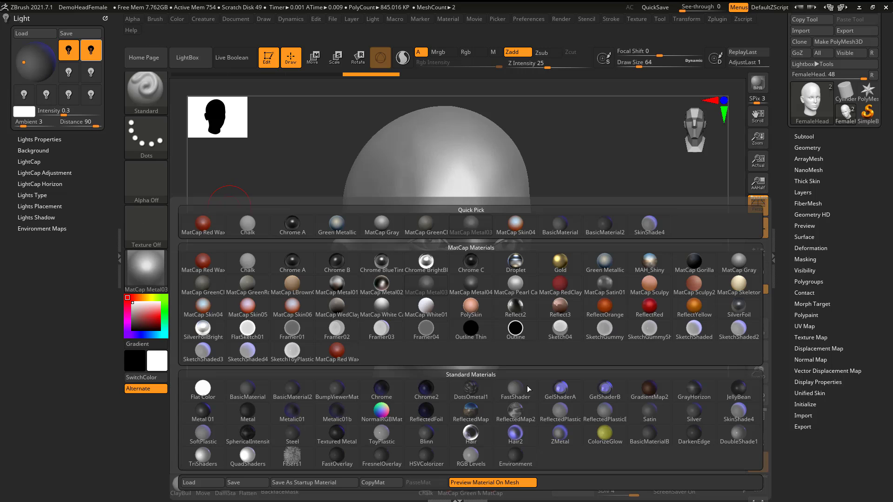
Step: Apply BasicMaterial2 and toggle the lights so only the second one is active
left_click(292, 390)
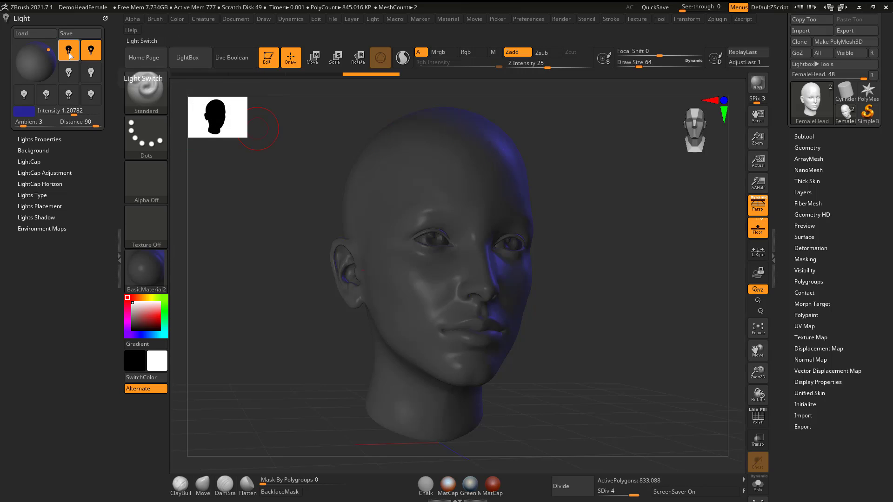
left_click(90, 50)
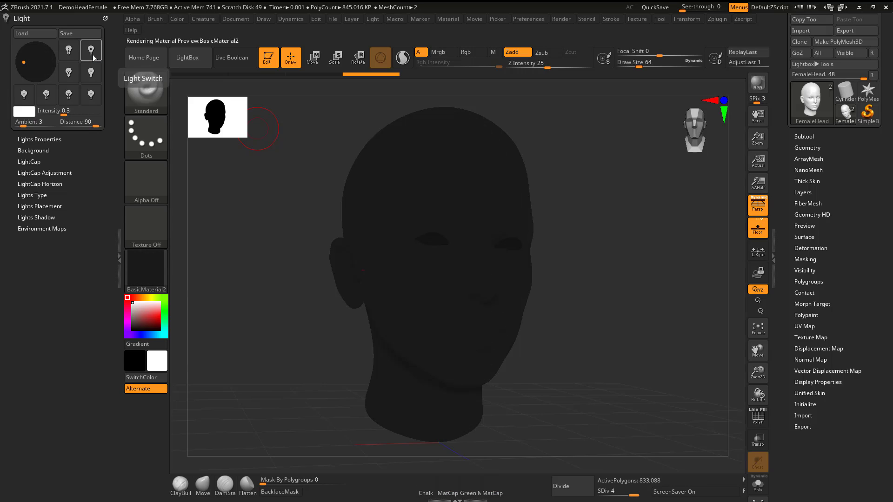
left_click(90, 50)
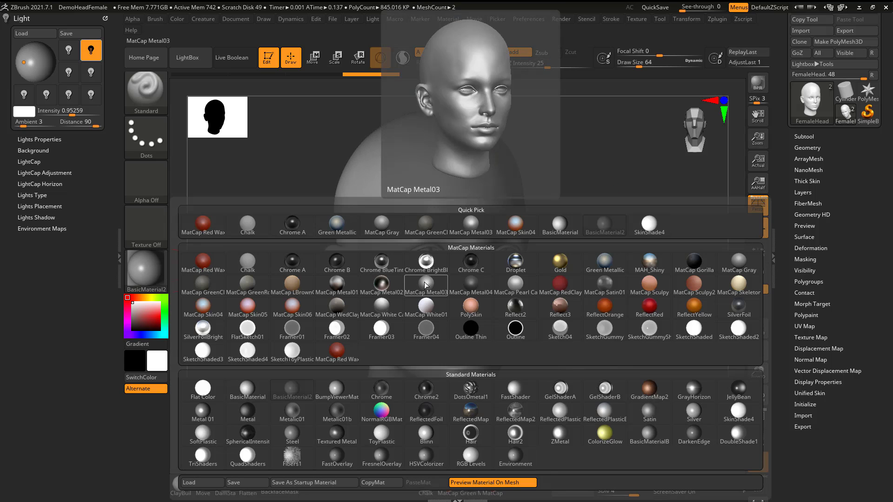
Step: Apply MatCap Metal03 to the head and turn it to inspect the metallic shading
left_click(426, 284)
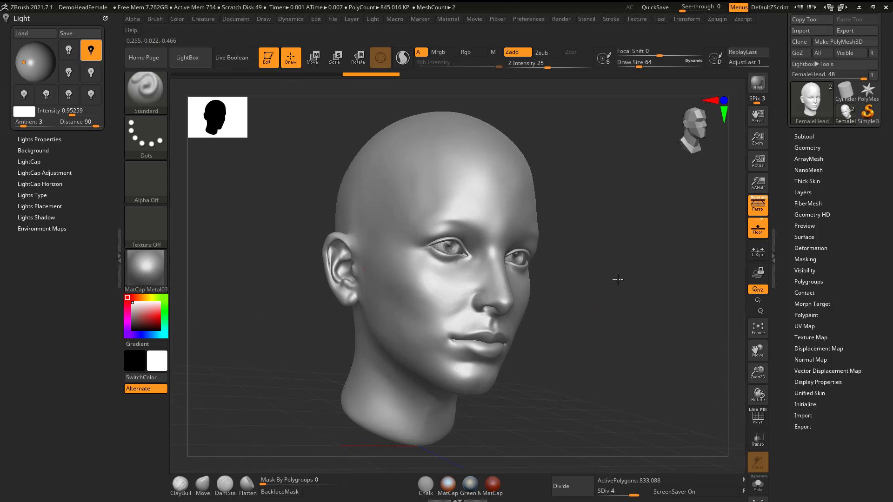
left_click_drag(618, 280, 394, 245)
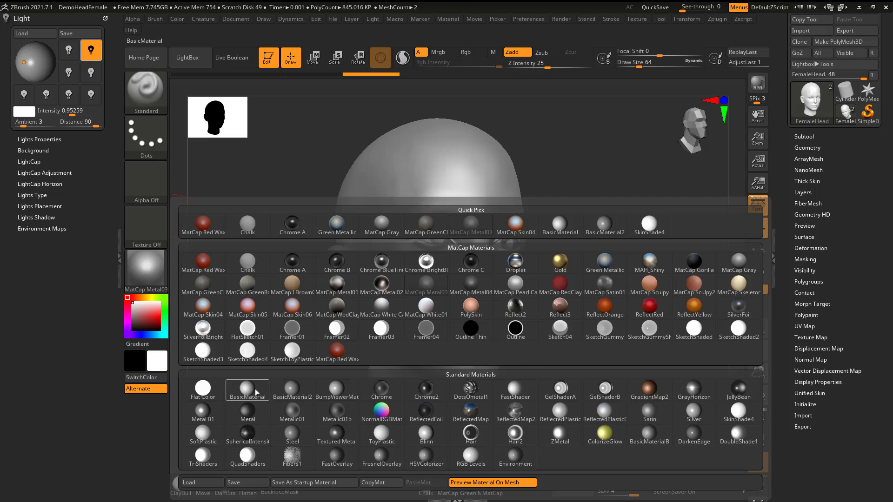
Step: Apply the standard BasicMaterial and nudge the light on the preview sphere
left_click(247, 390)
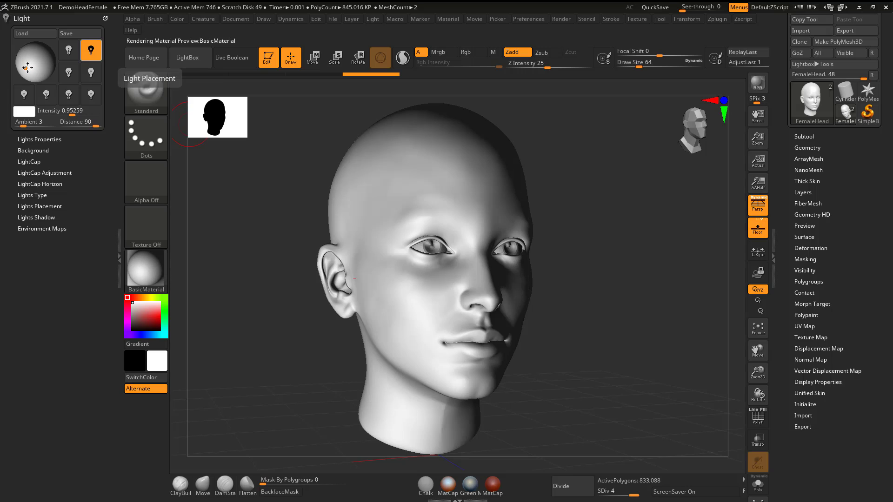
left_click(146, 271)
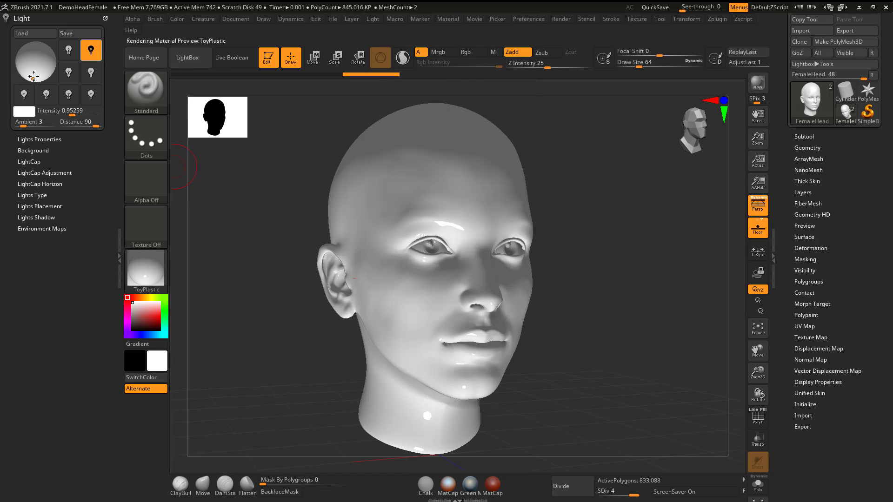
Step: Move the light lower on the preview sphere and switch the head to BasicMaterial2
left_click(145, 271)
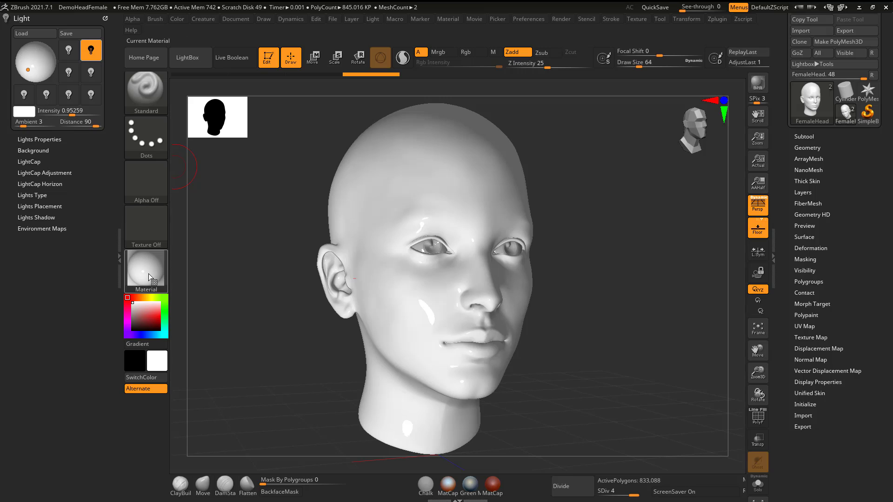
left_click(146, 270)
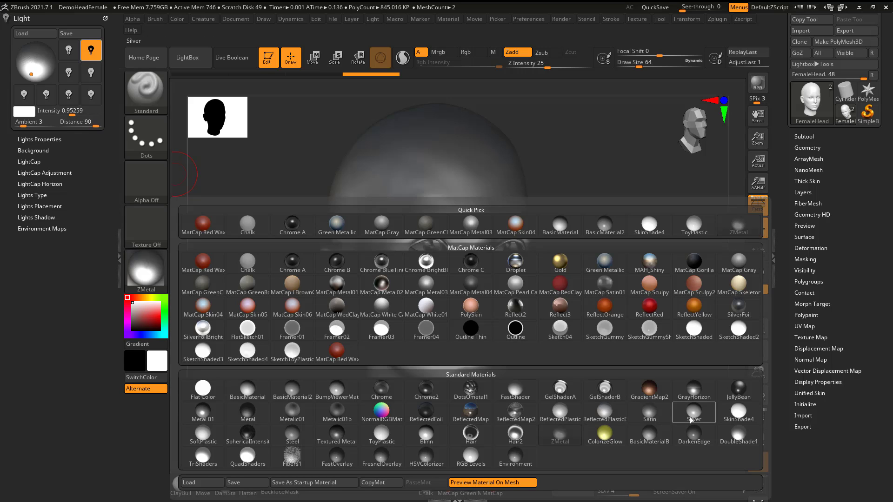
left_click(291, 388)
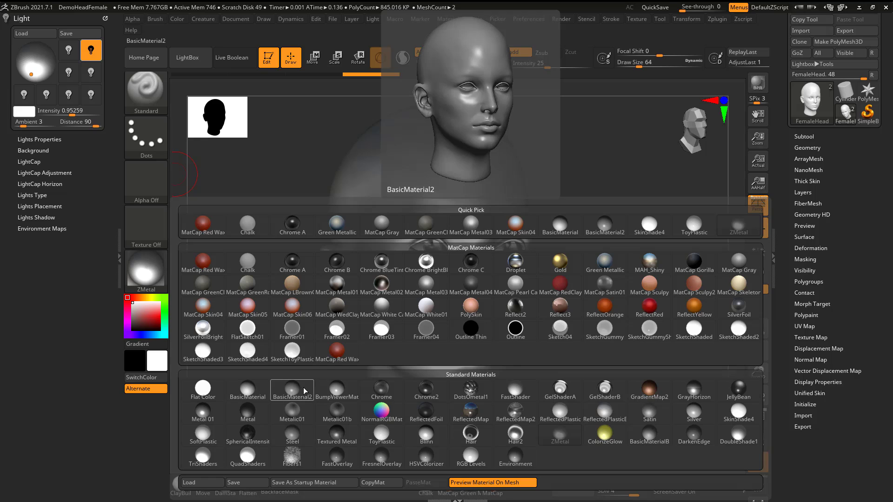
left_click(291, 389)
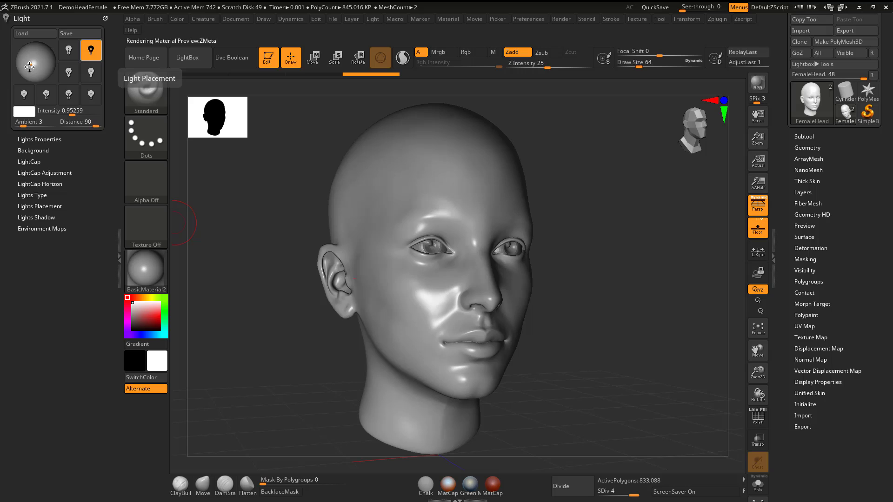
left_click(145, 269)
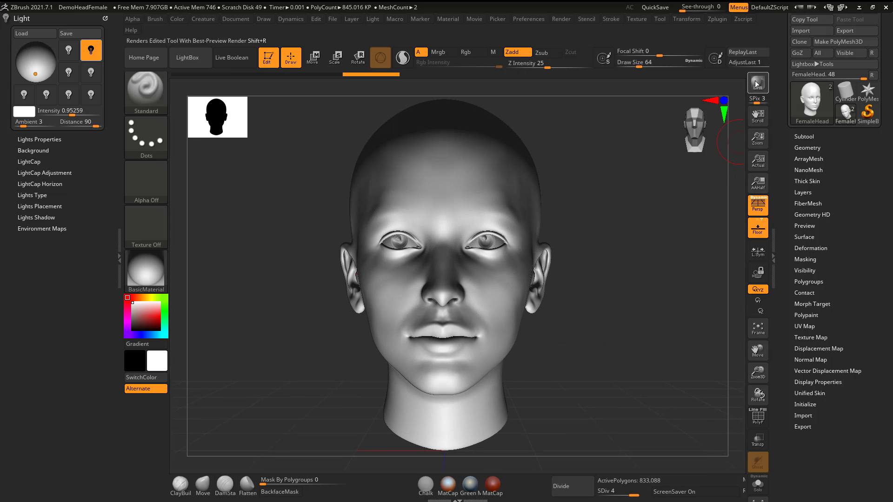
Step: Render a BPR preview, orbit the head to three-quarter view, and place the light behind it
left_click(756, 82)
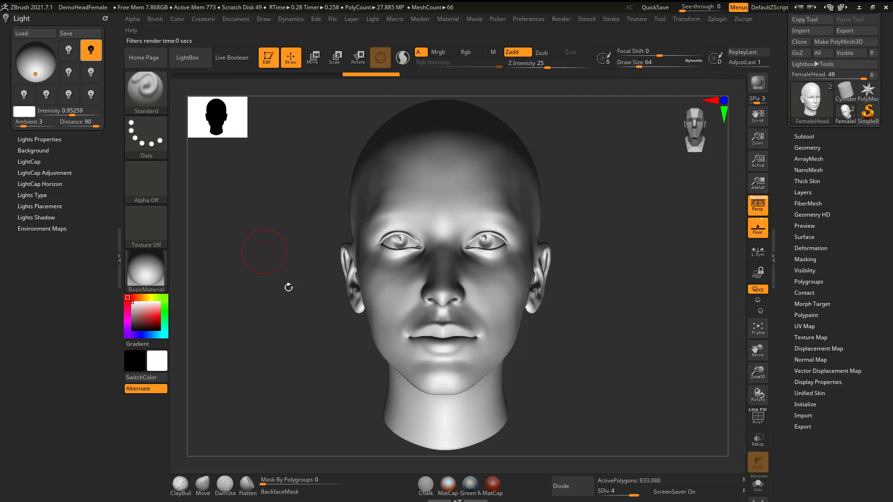
mouse_move(563, 376)
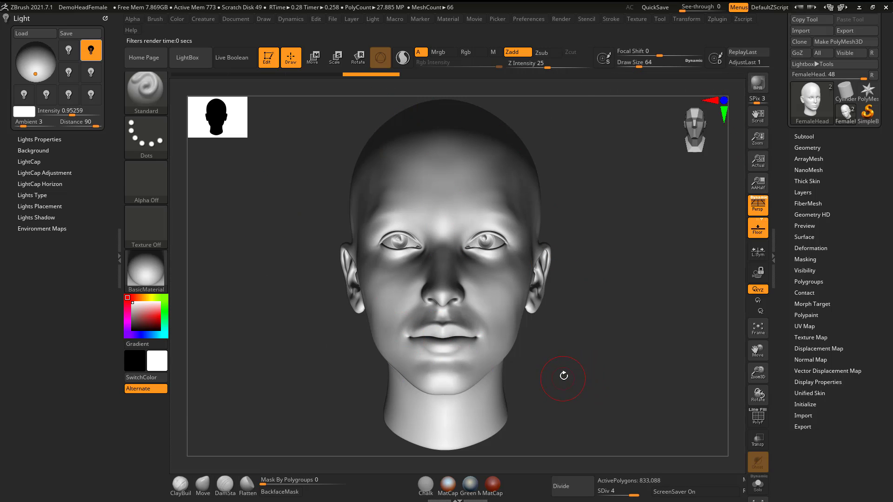
left_click_drag(562, 376, 580, 351)
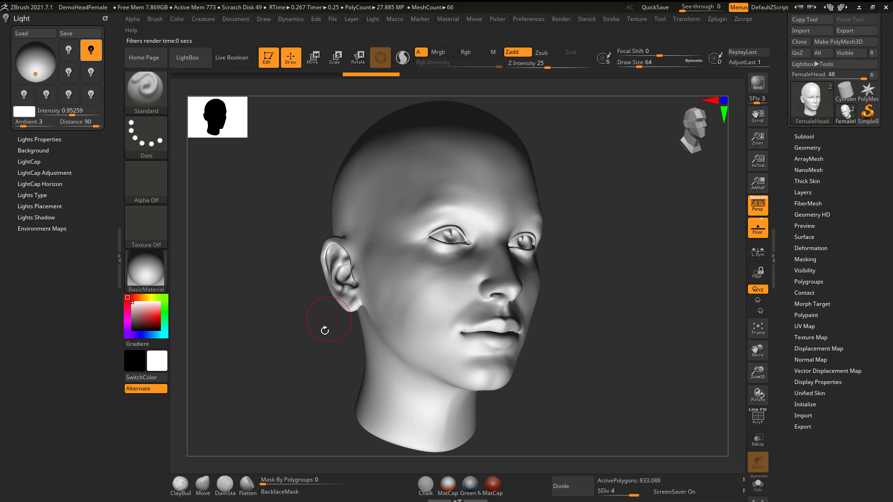
mouse_move(233, 27)
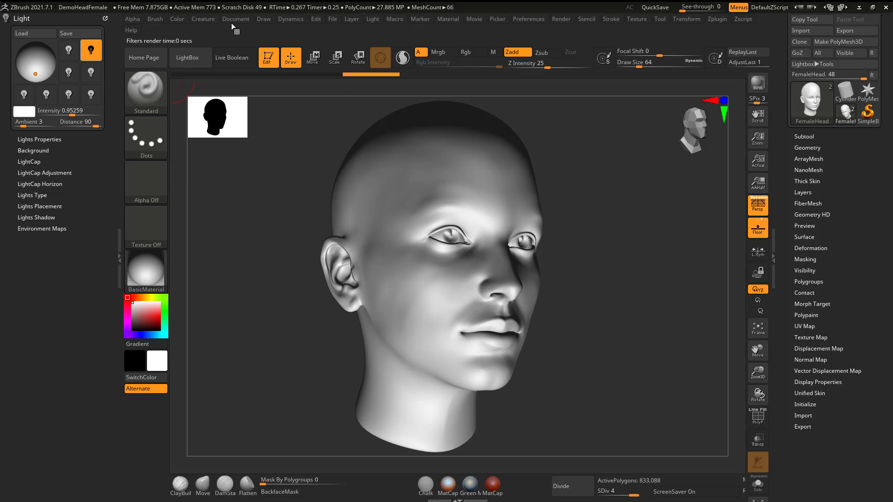
left_click(235, 19)
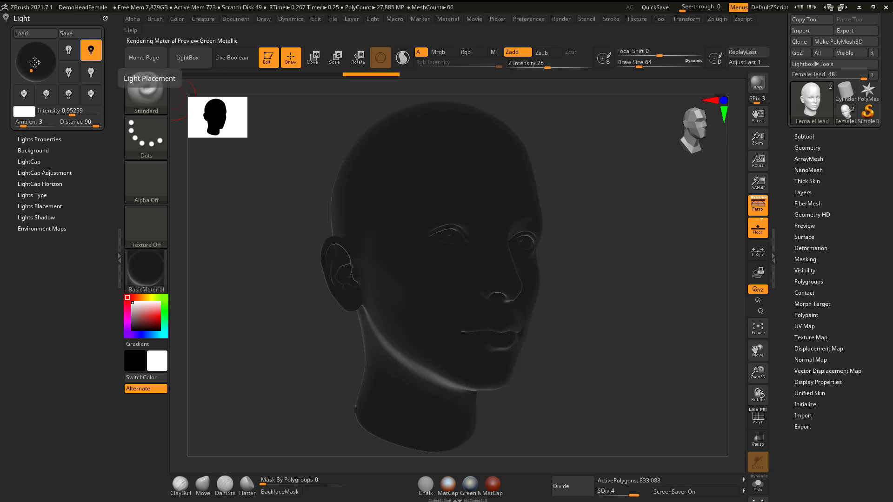
Step: Place the light at the upper front of the preview sphere for even overhead lighting
left_click(146, 271)
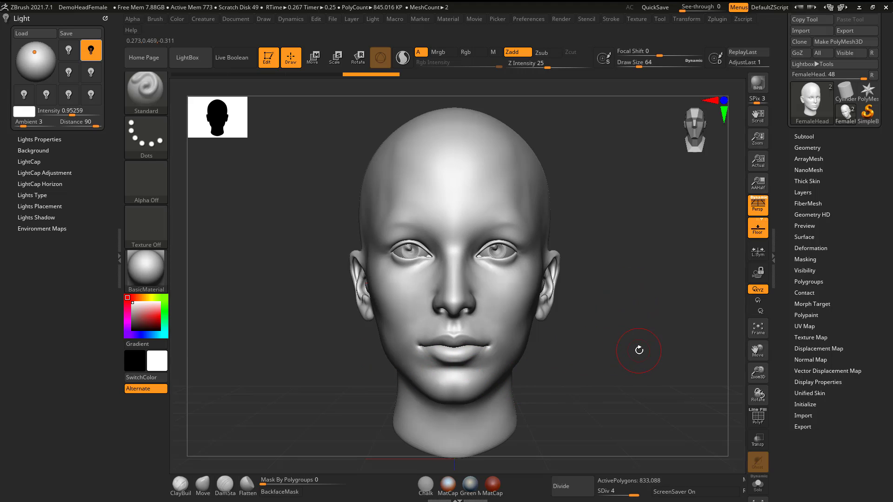
mouse_move(630, 341)
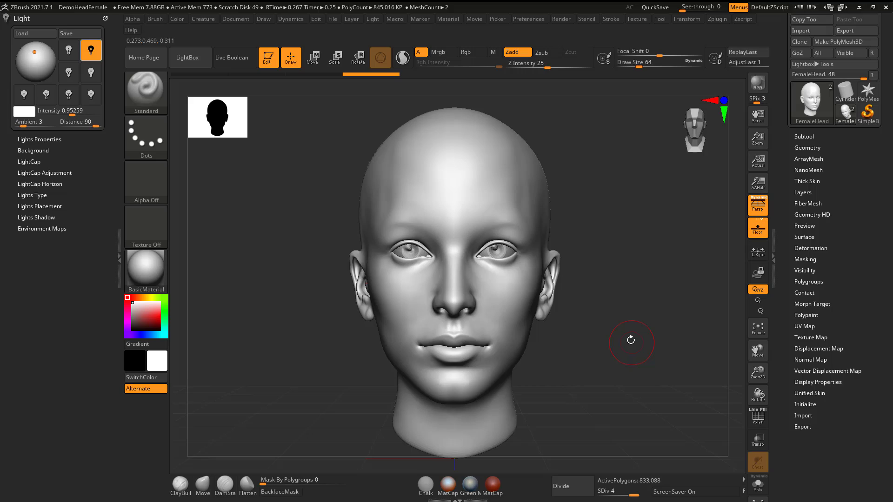